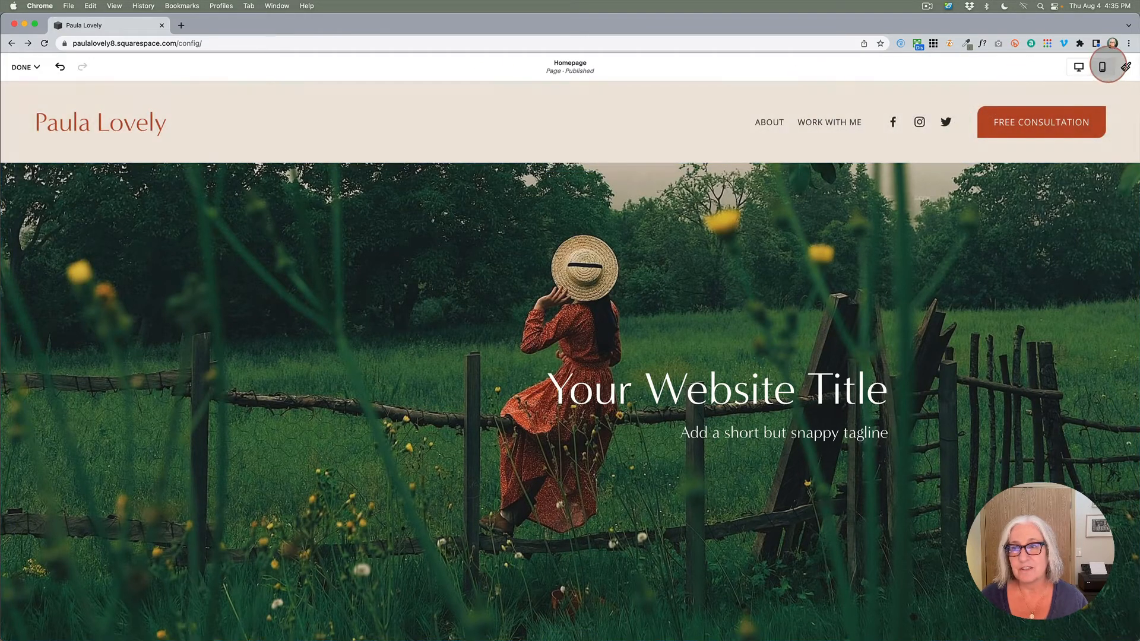
mouse_move(1079, 67)
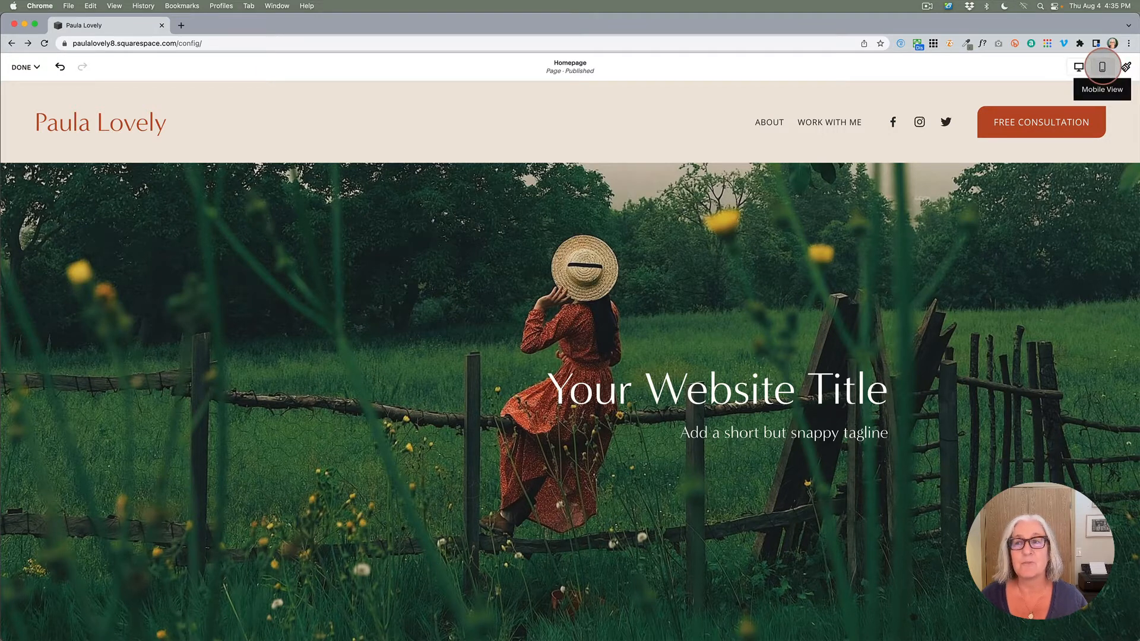
Switch the homepage preview to phone layout and scroll past the hero image.
click(1102, 66)
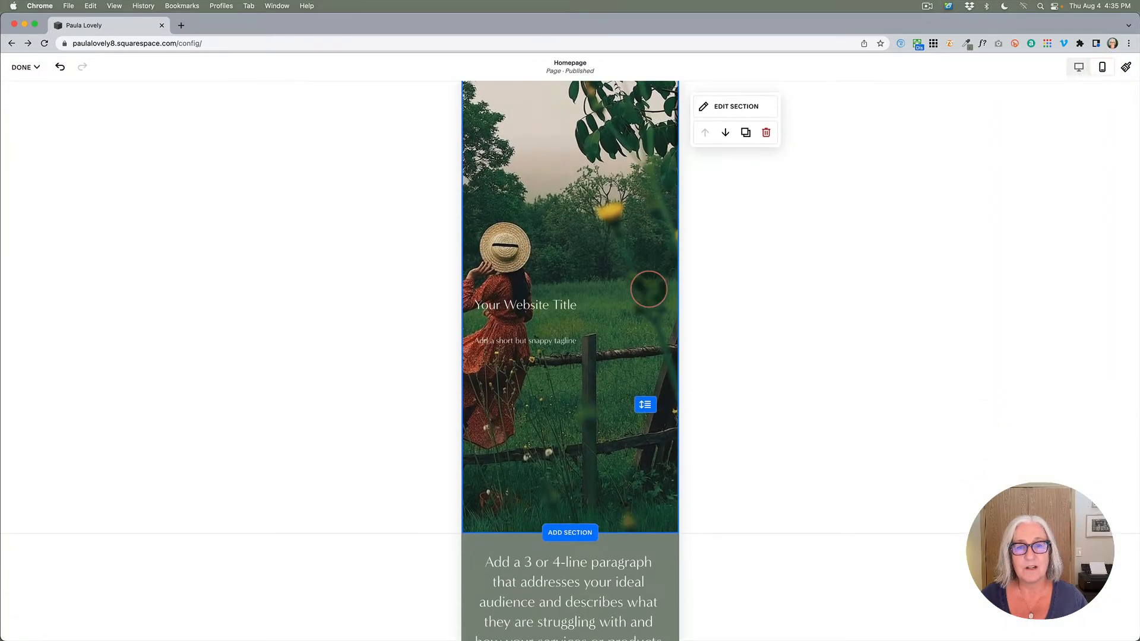
scroll(down, 3)
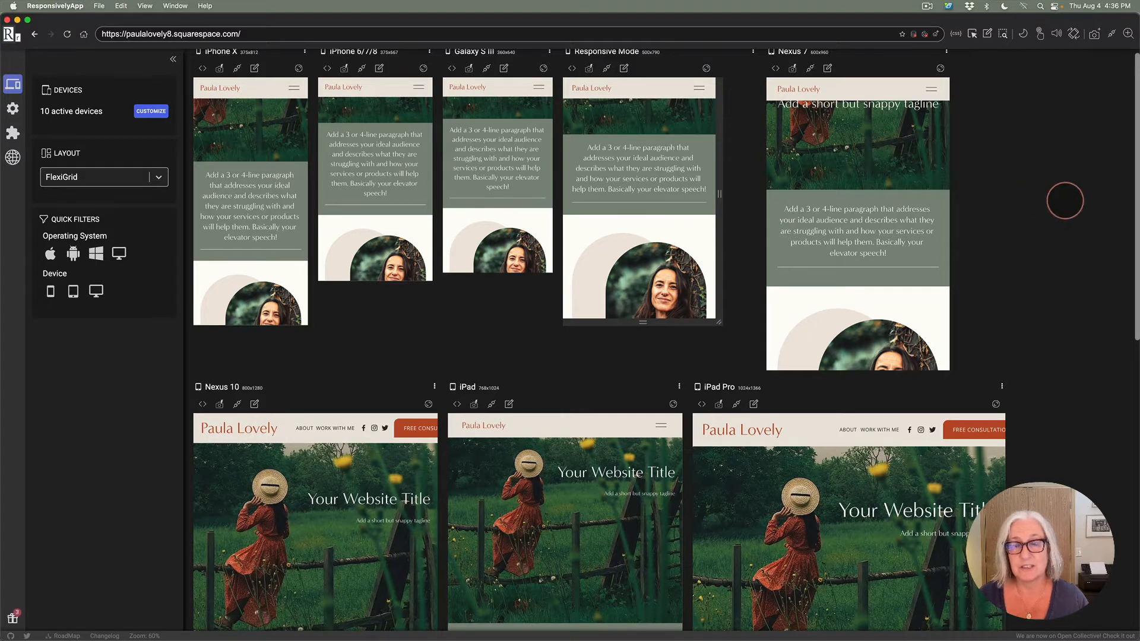
mouse_move(1017, 213)
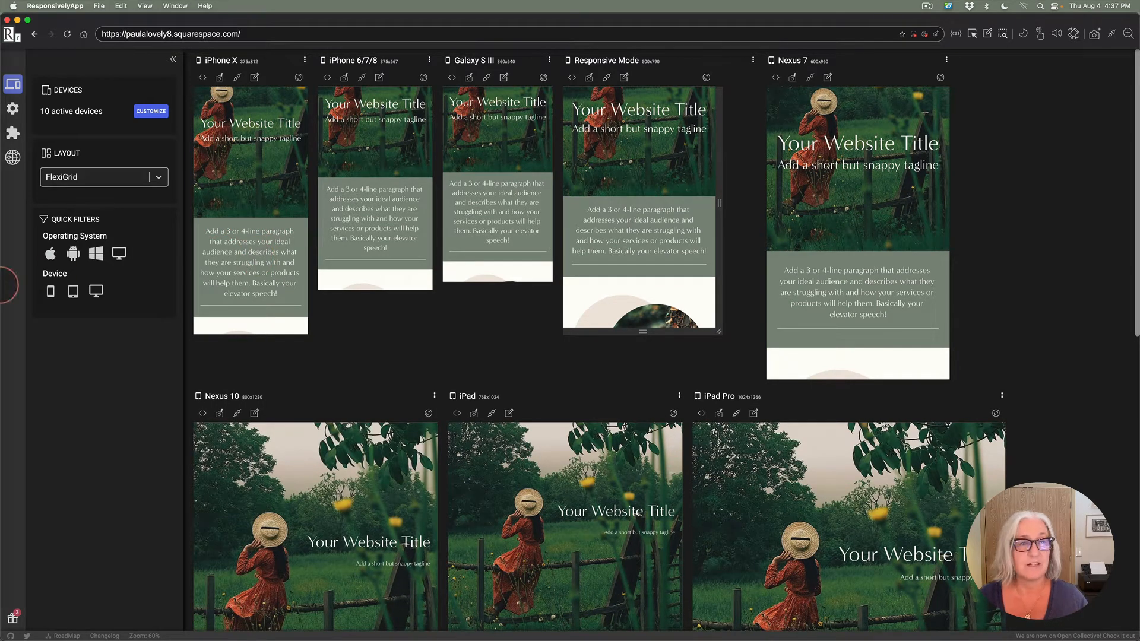
mouse_move(22, 143)
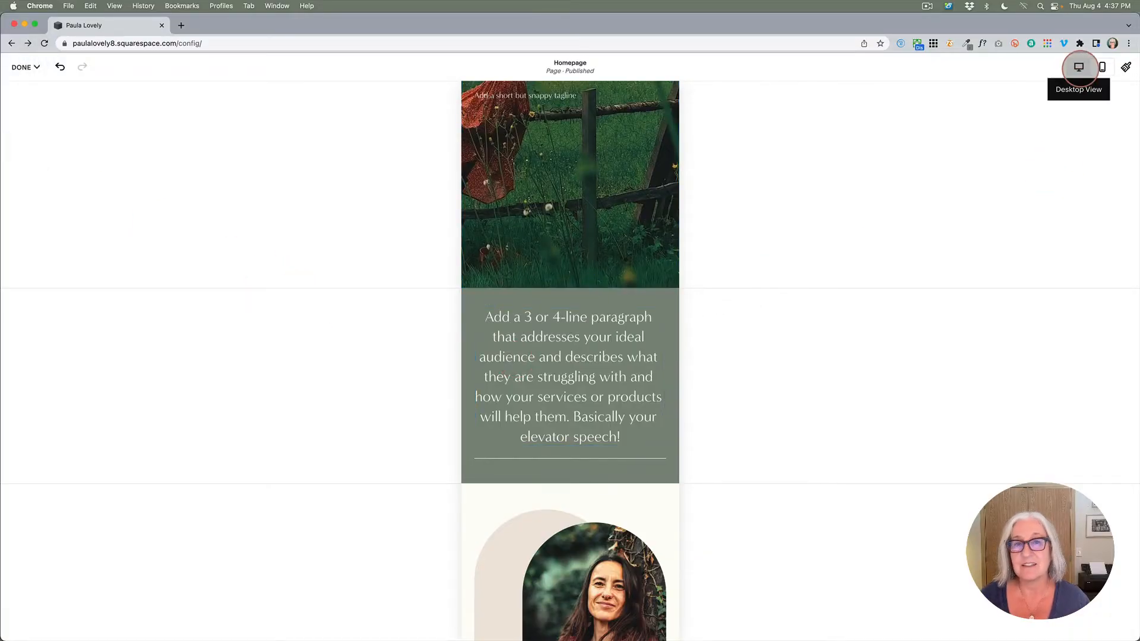
click(1079, 67)
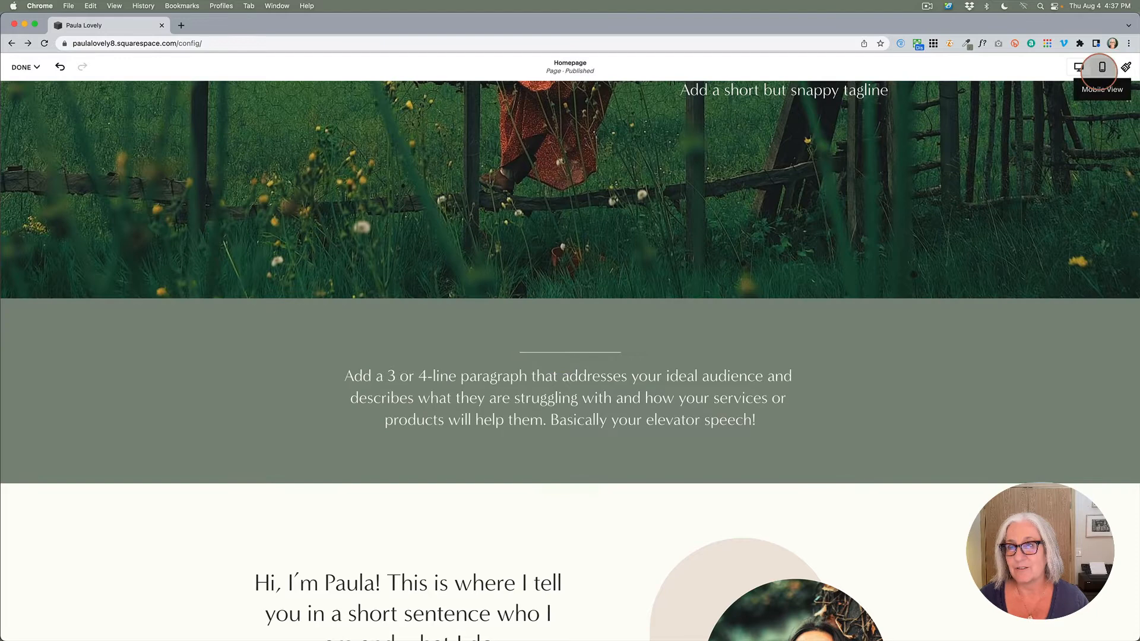
click(1101, 66)
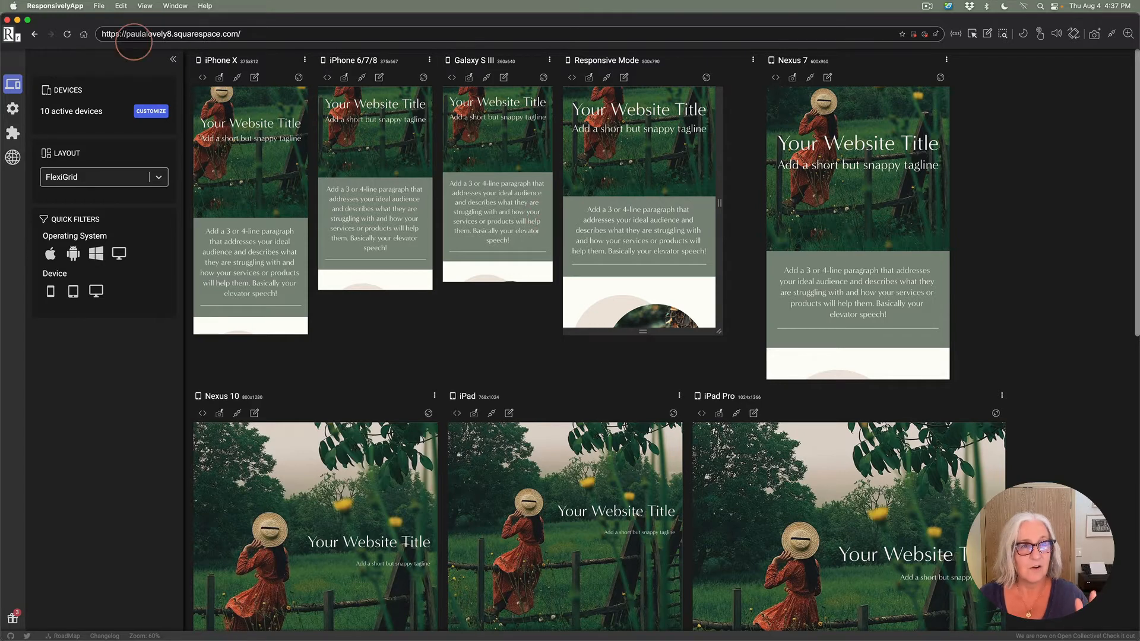
Reload the Paula Lovely homepage in all device previews and scroll through them.
click(66, 34)
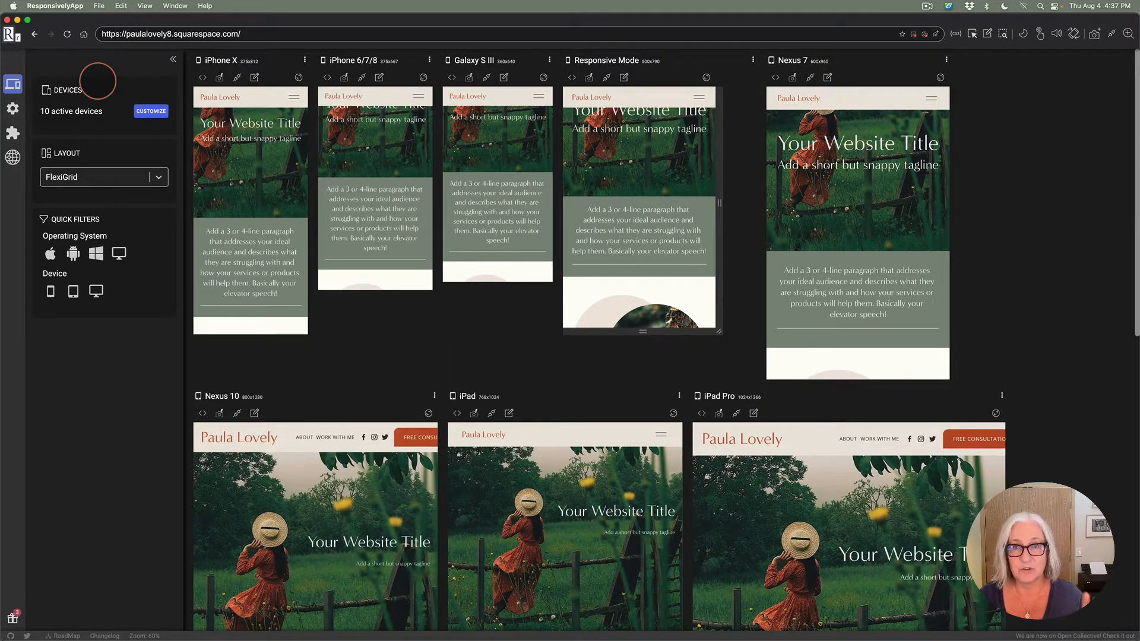
mouse_move(708, 263)
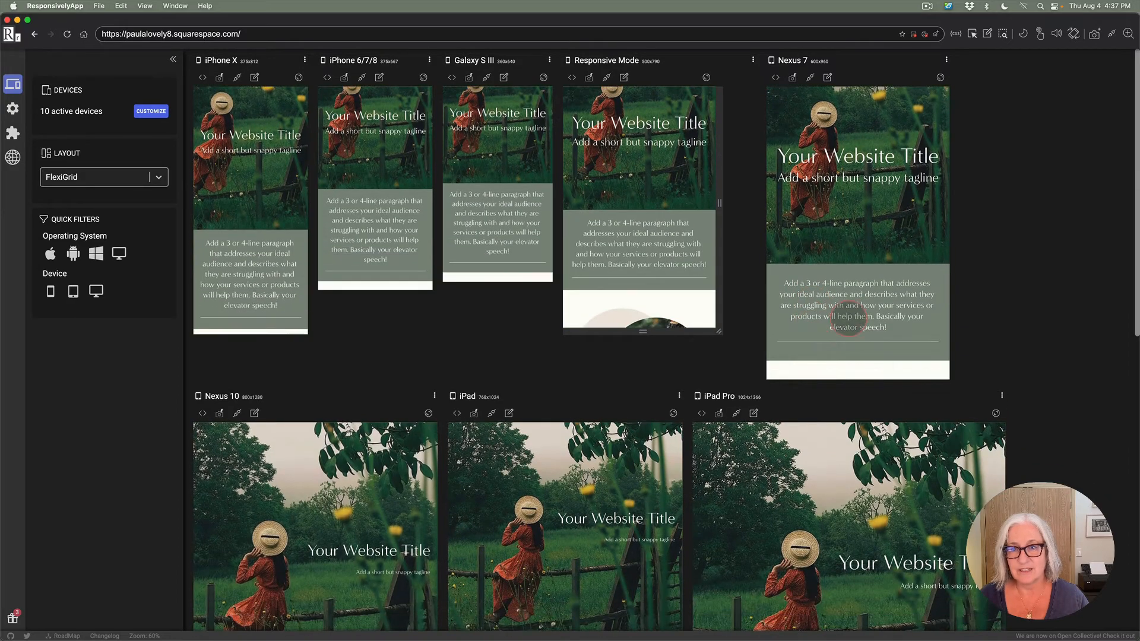
scroll(down, 3)
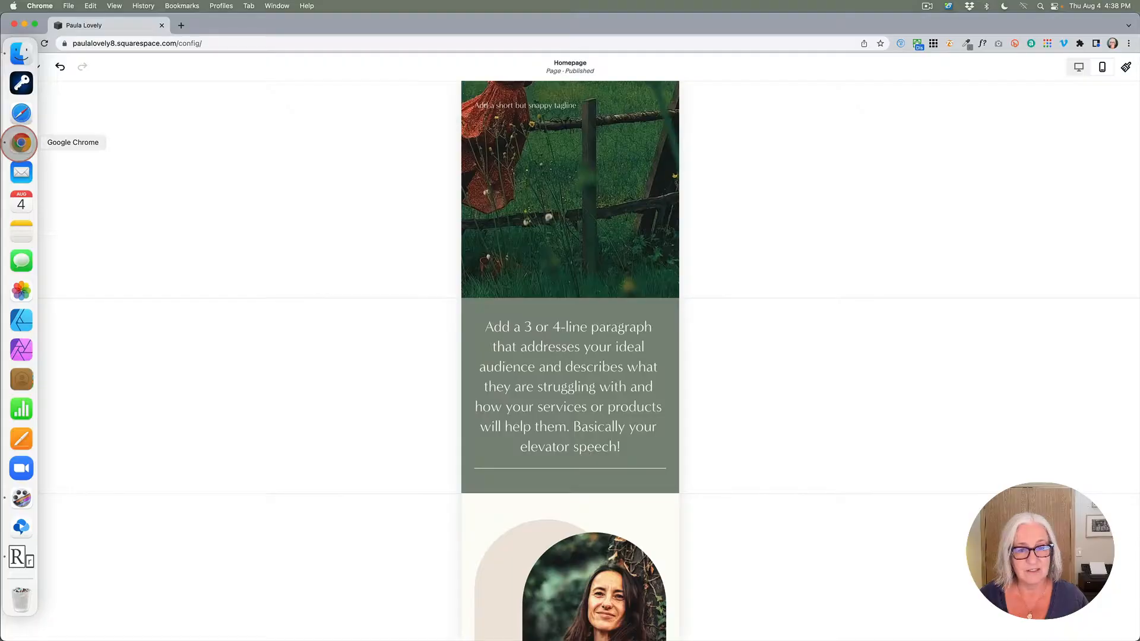
Return to the Chrome editor and scroll to the elevator-speech text section in phone layout.
click(569, 189)
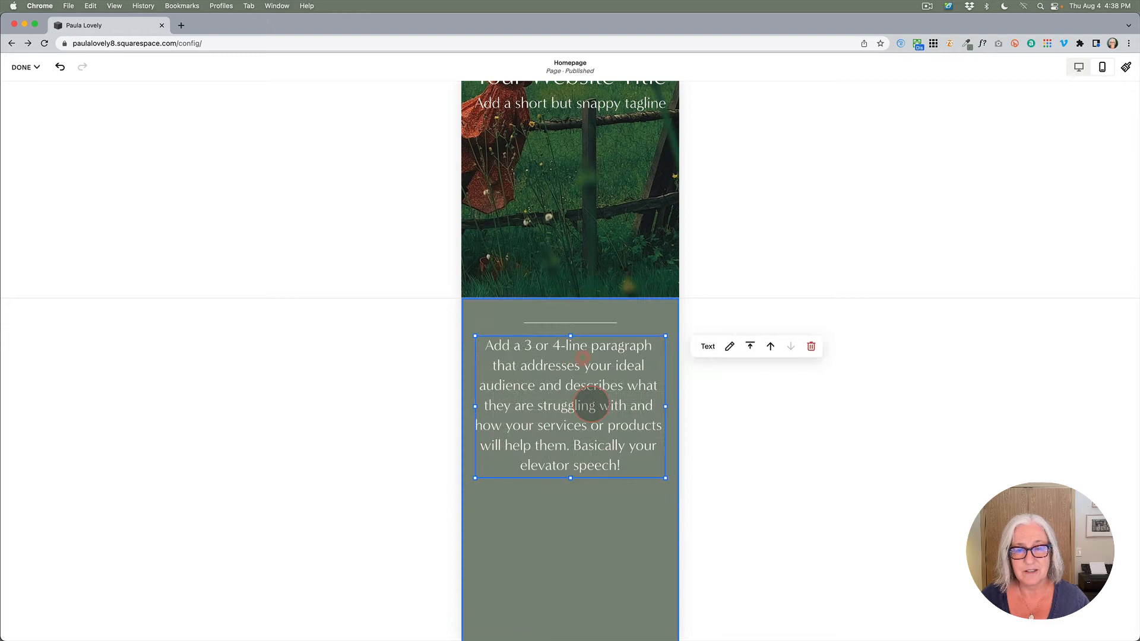
scroll(down, 3)
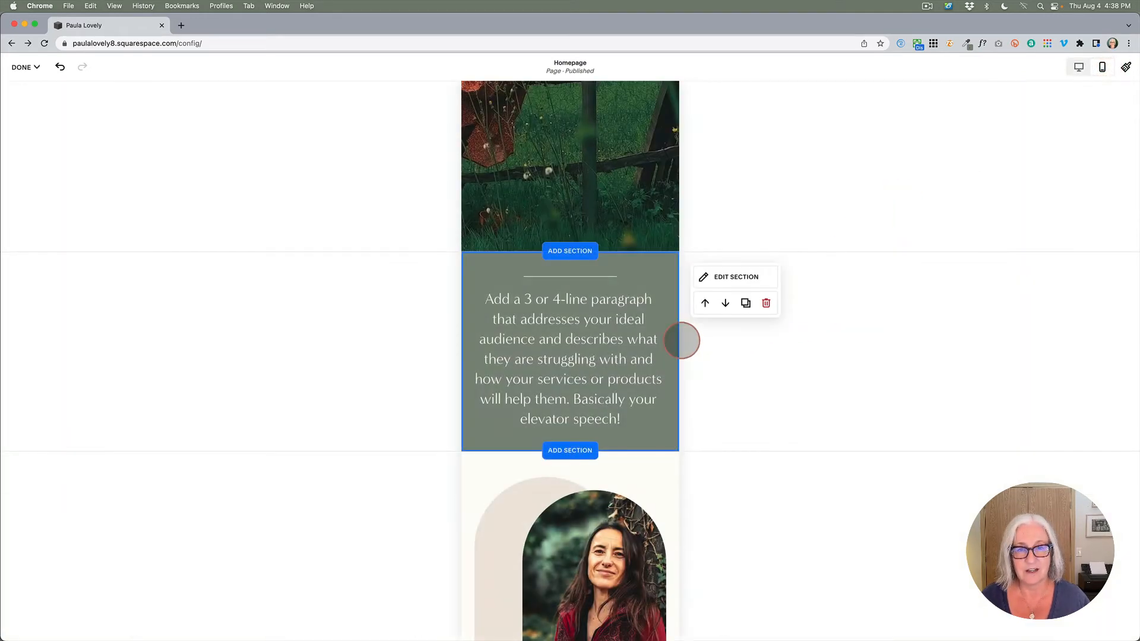
Save the homepage edits, then scroll the device previews to check the divider position.
click(25, 67)
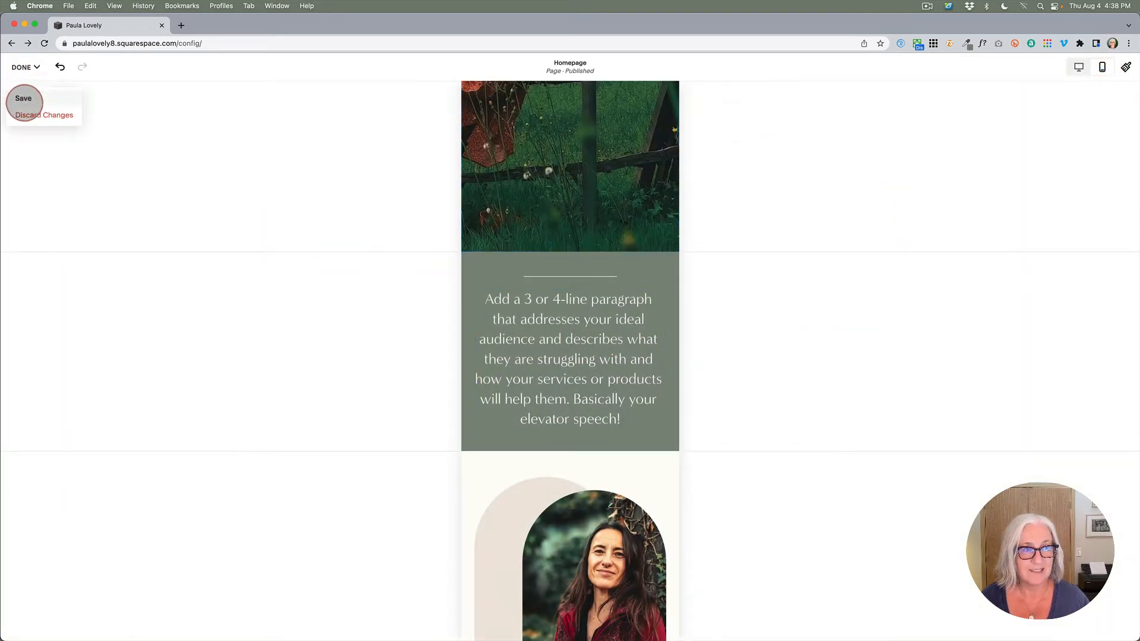
click(24, 98)
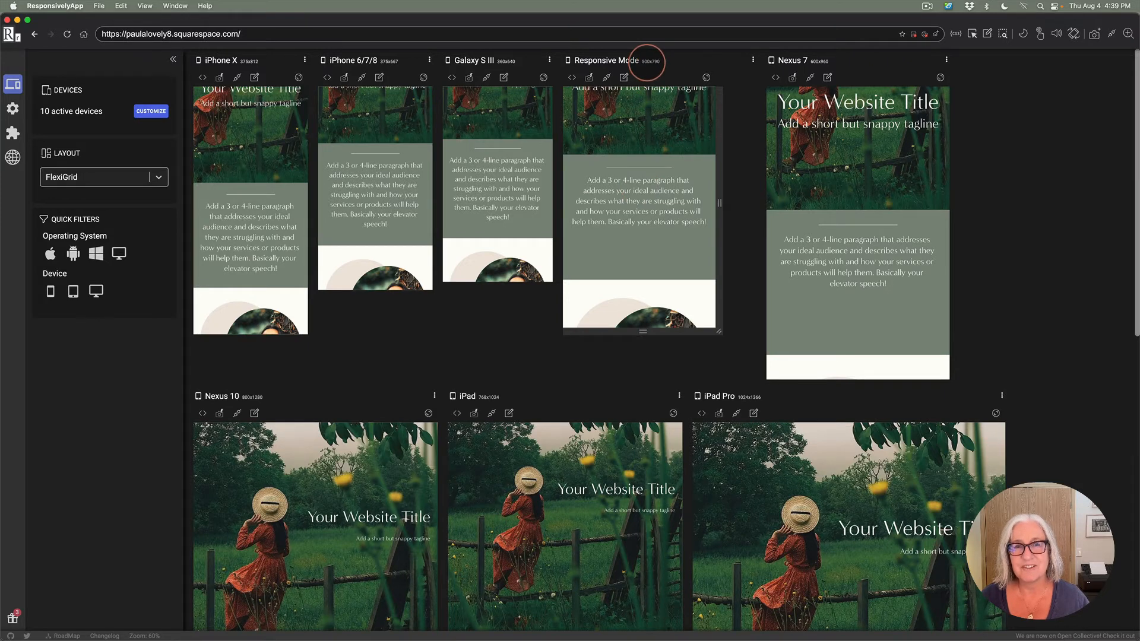
mouse_move(856, 298)
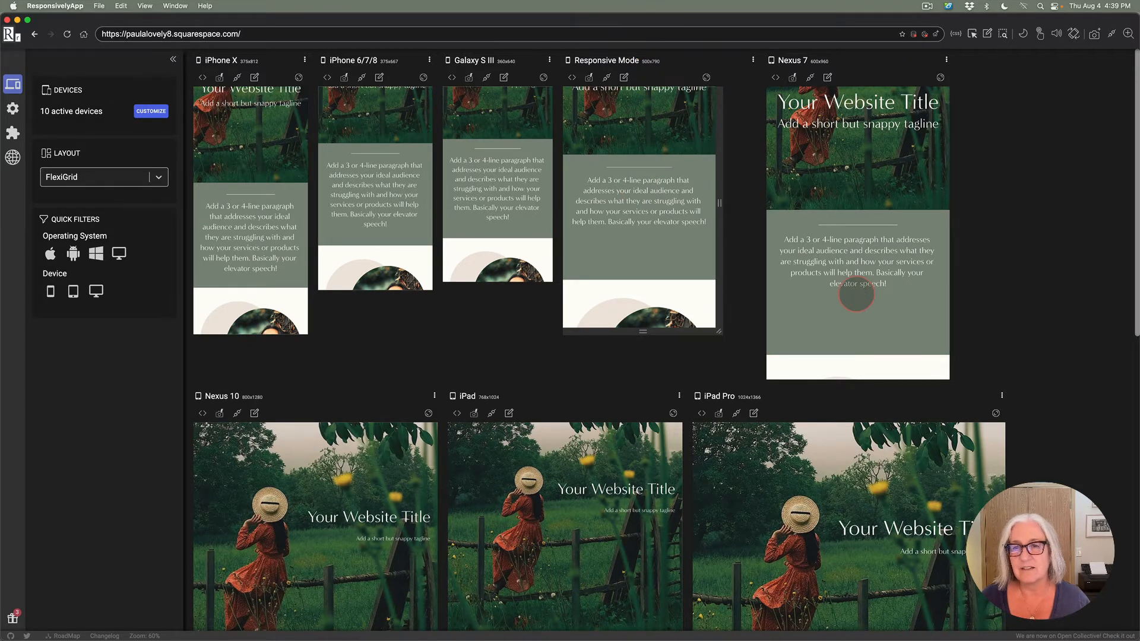
scroll(down, 3)
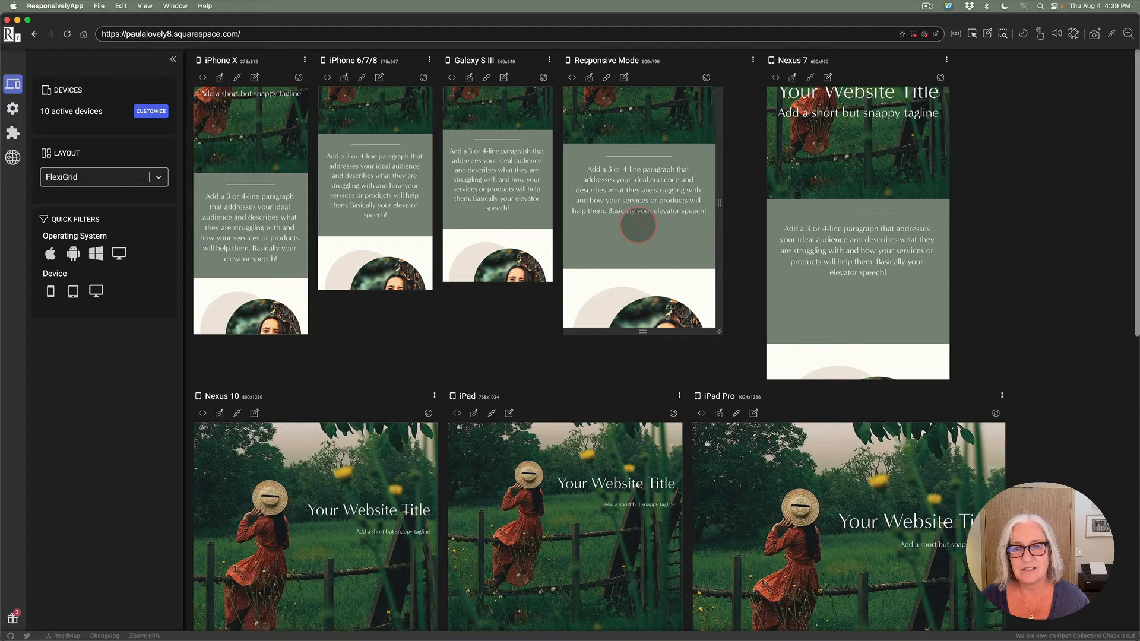
scroll(down, 3)
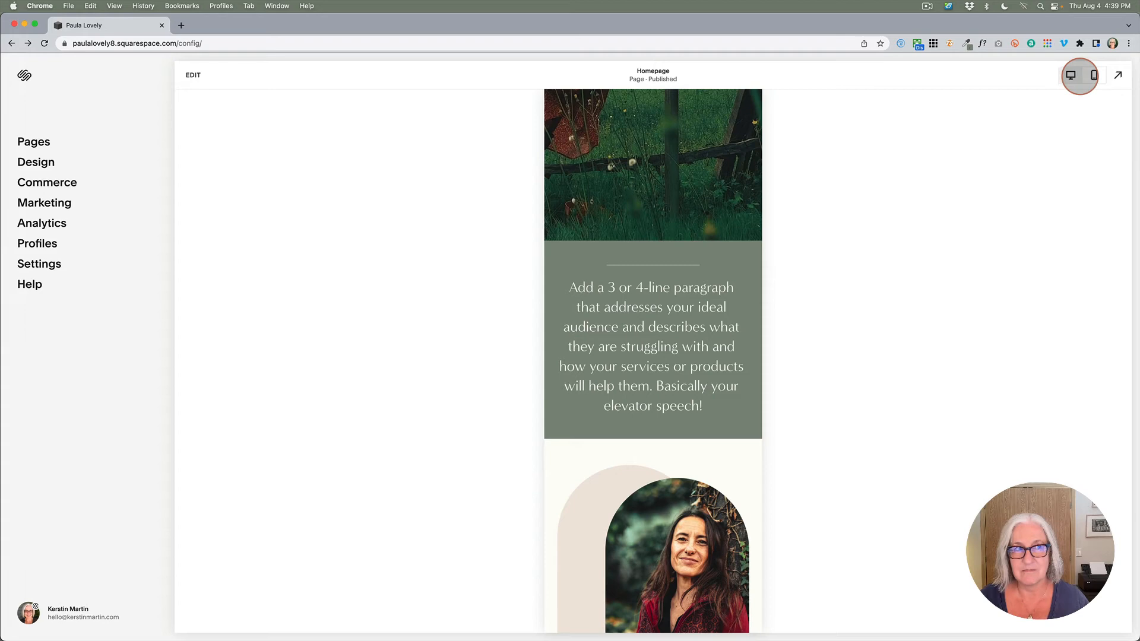
mouse_move(1069, 75)
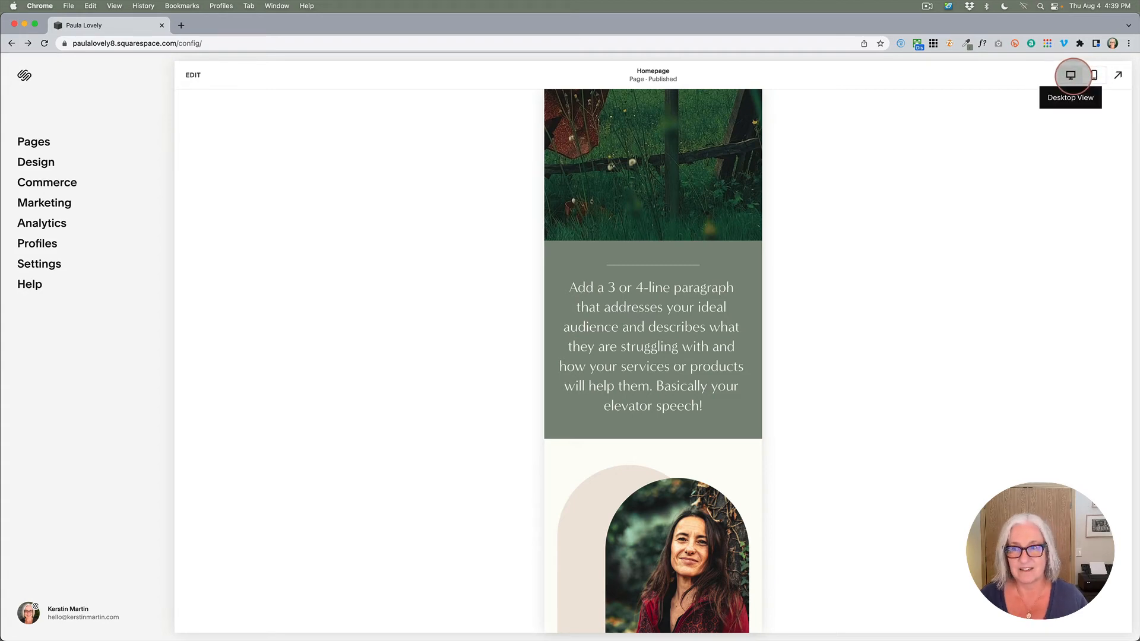
Switch the preview to desktop width and start editing the homepage.
click(1071, 75)
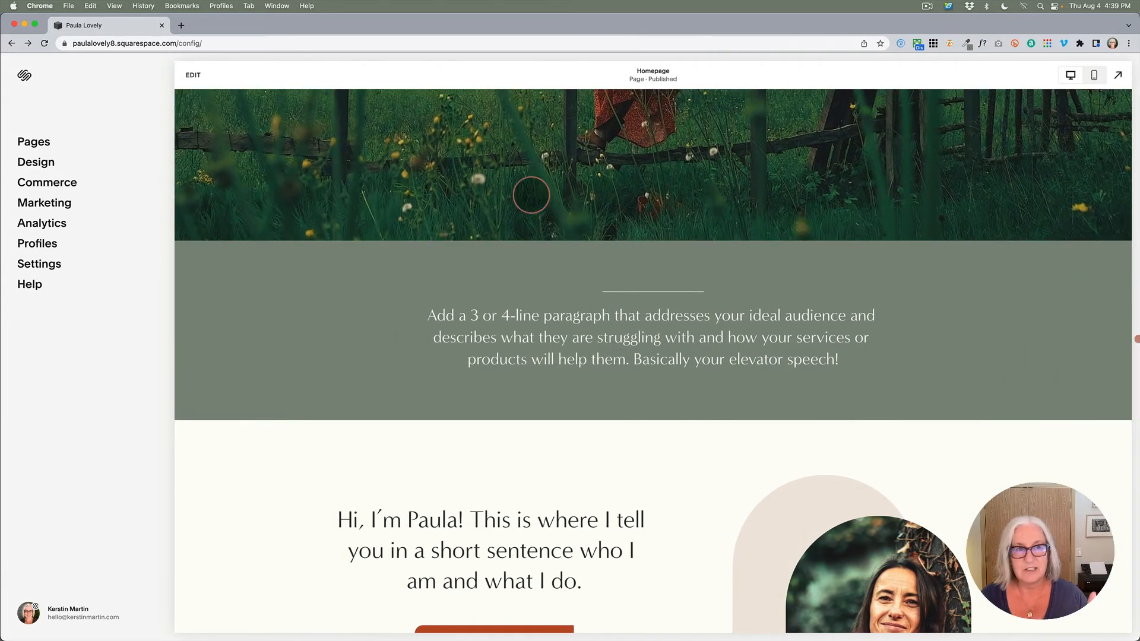
click(193, 75)
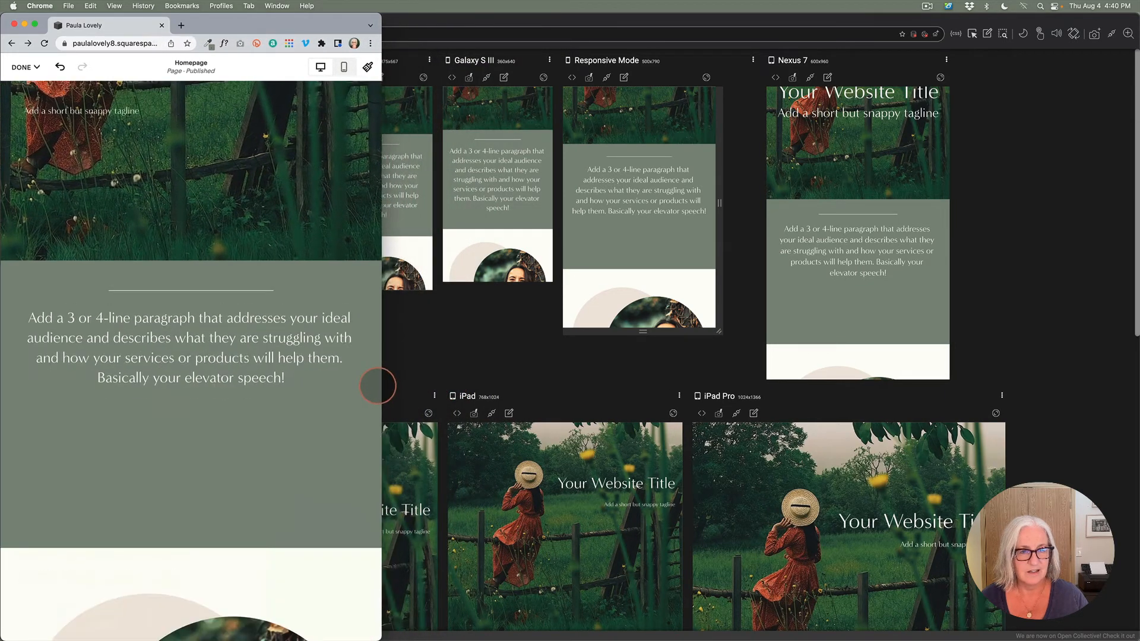
Select the elevator-speech text section in the narrow layout and scroll to its empty grid rows.
scroll(down, 3)
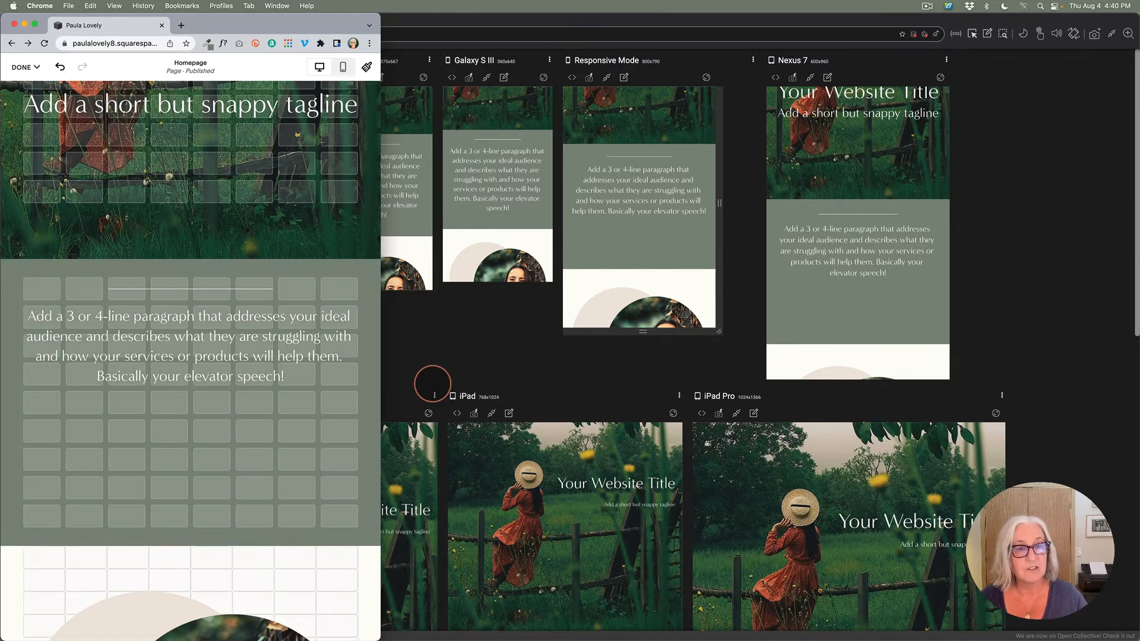
mouse_move(361, 407)
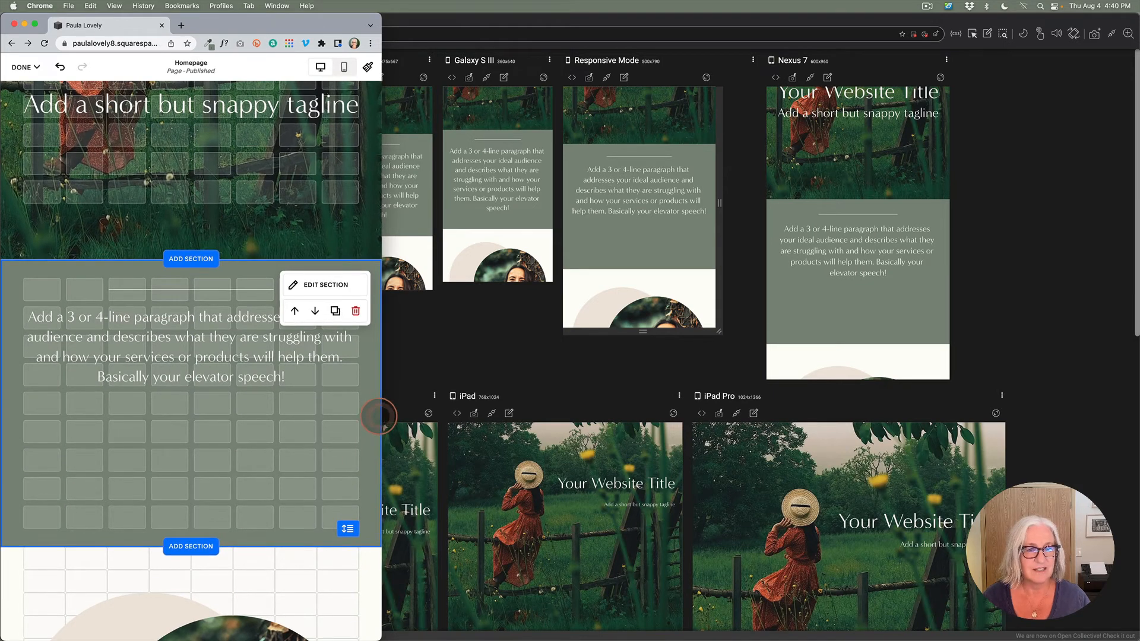
click(185, 345)
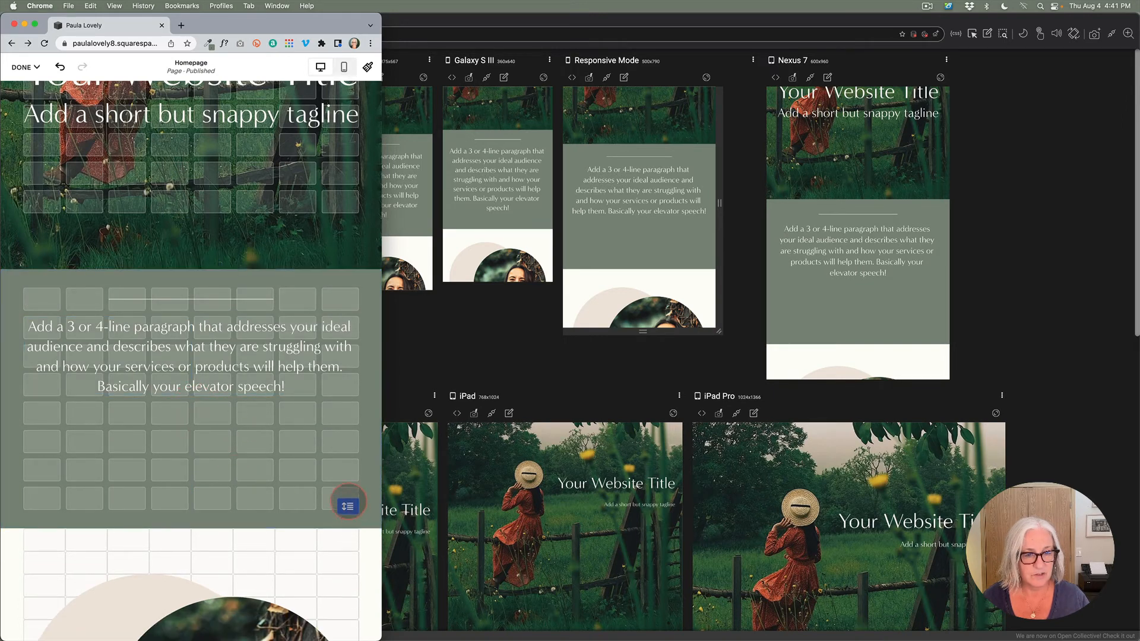
scroll(down, 3)
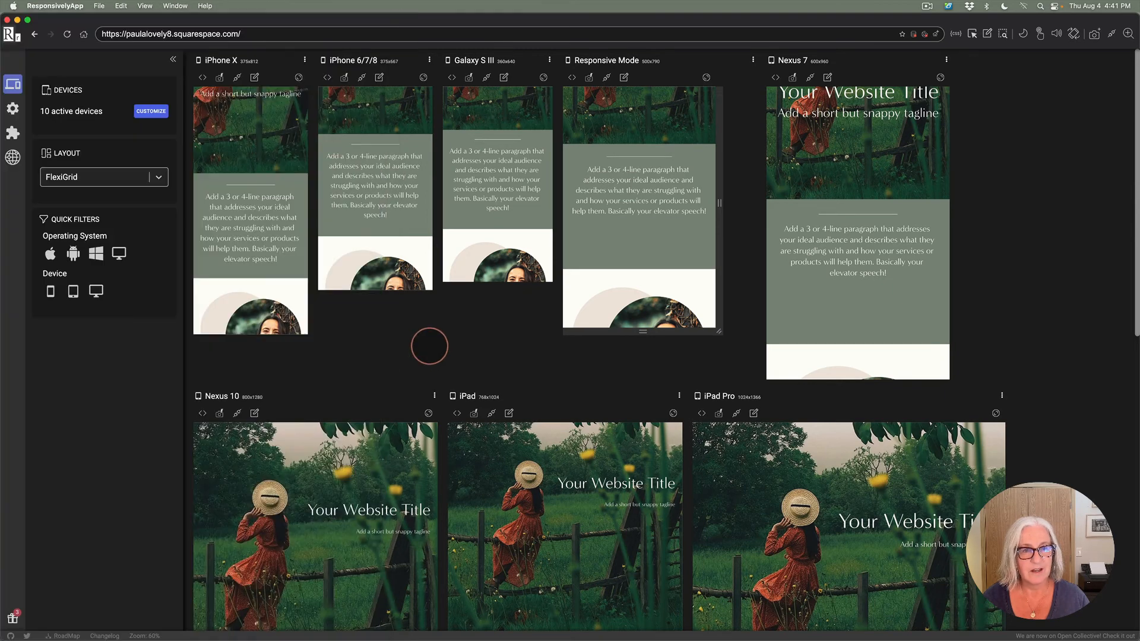
Bring Responsively App forward so its device previews reload the updated homepage.
click(67, 34)
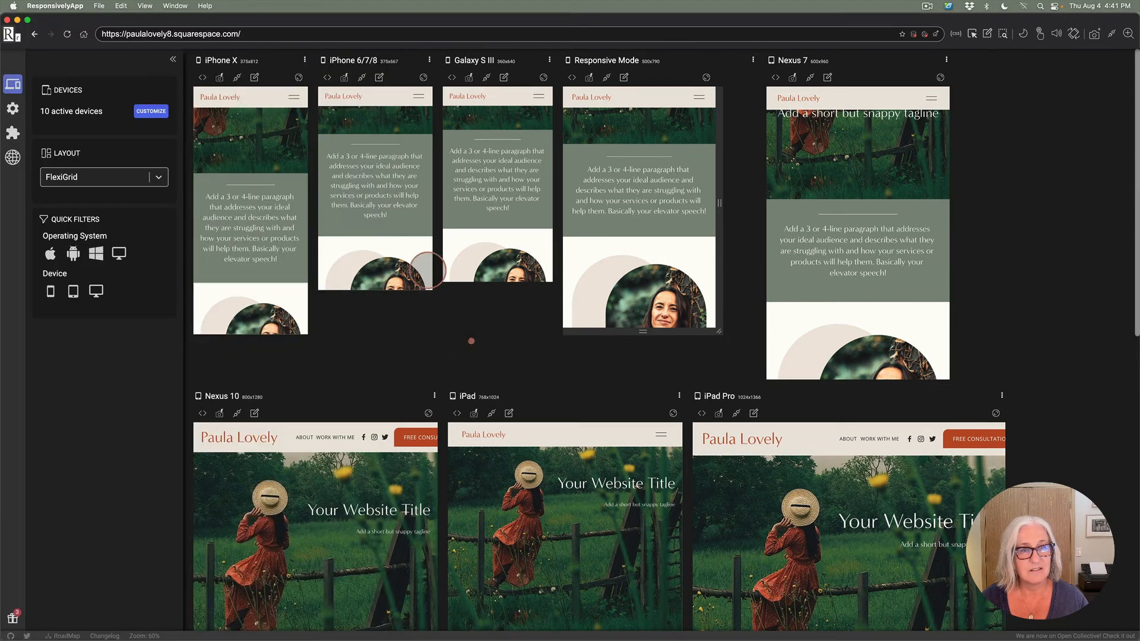
Reload all device previews repeatedly to confirm the shorter green text section.
click(66, 33)
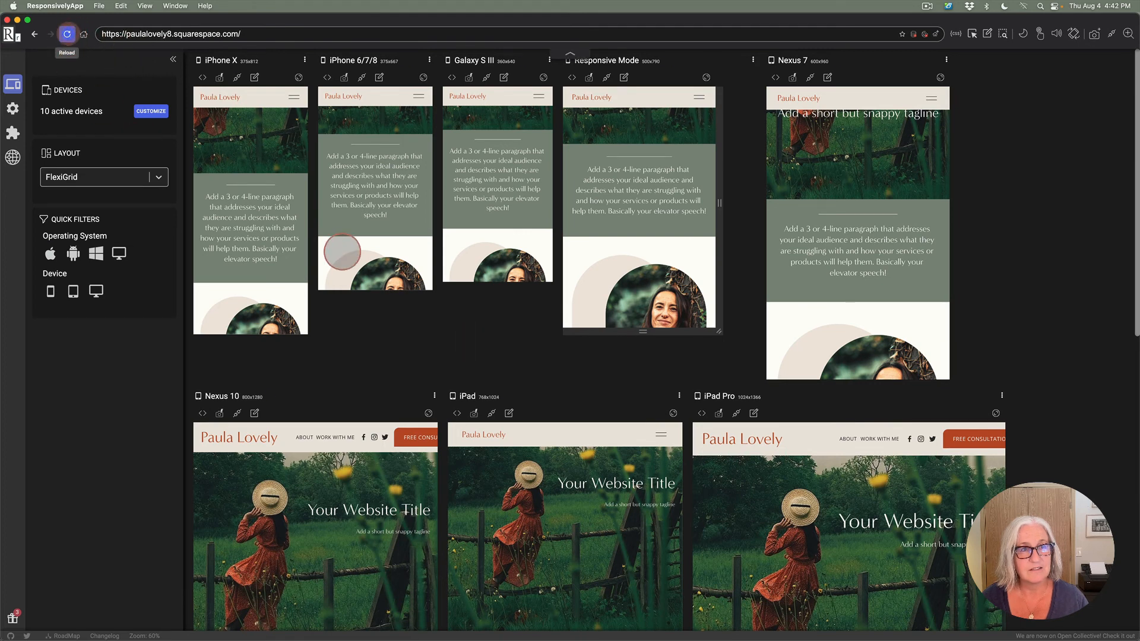
click(65, 33)
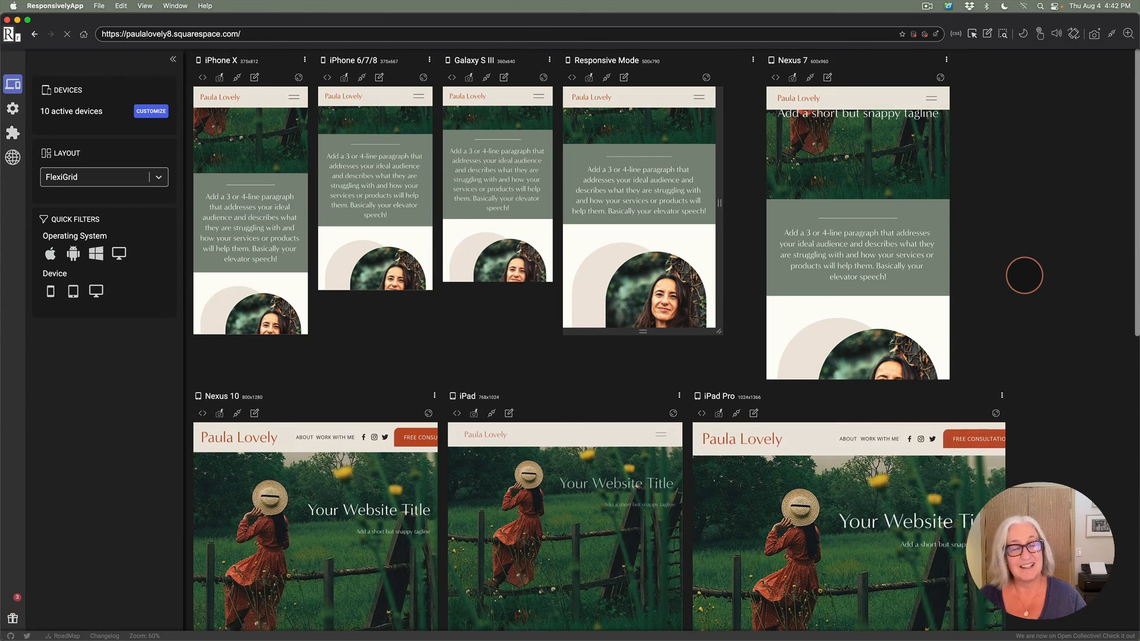
click(66, 33)
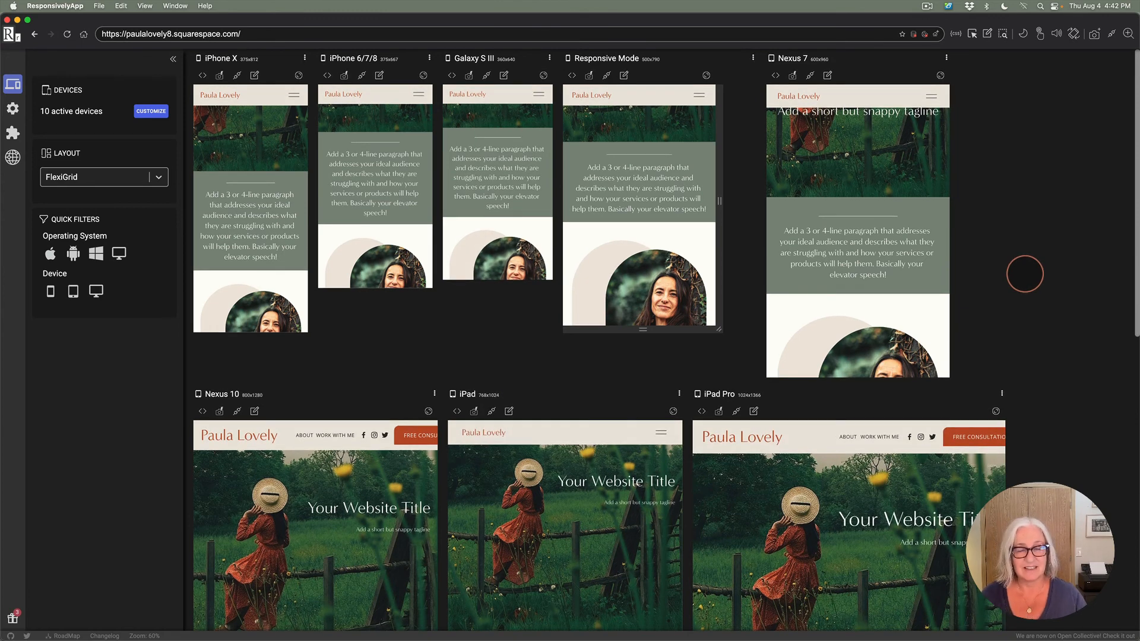